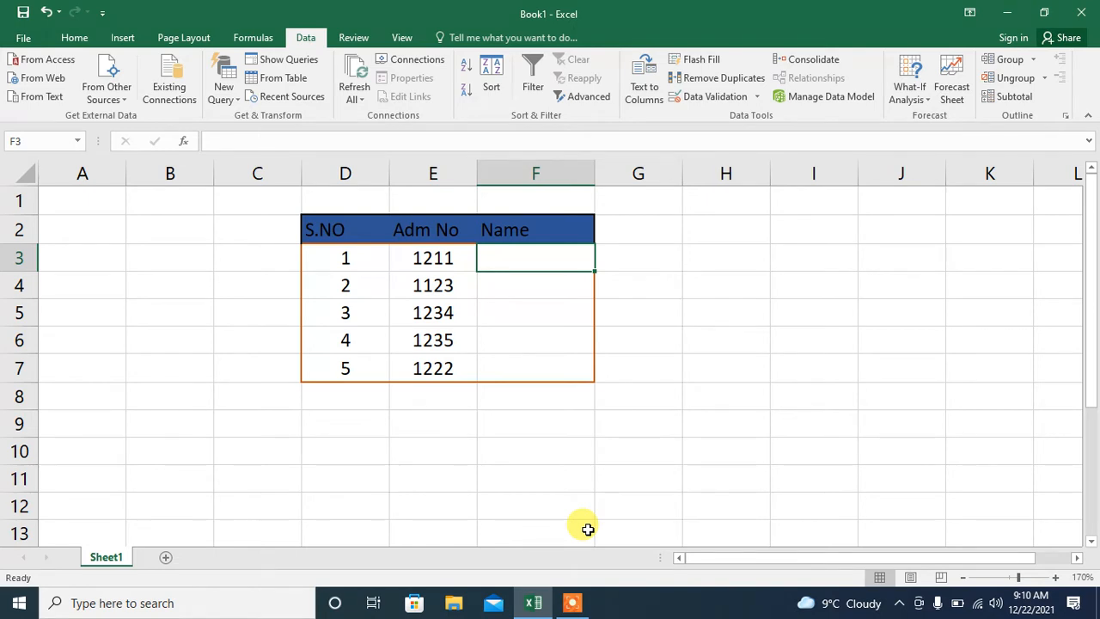
mouse_move(330, 282)
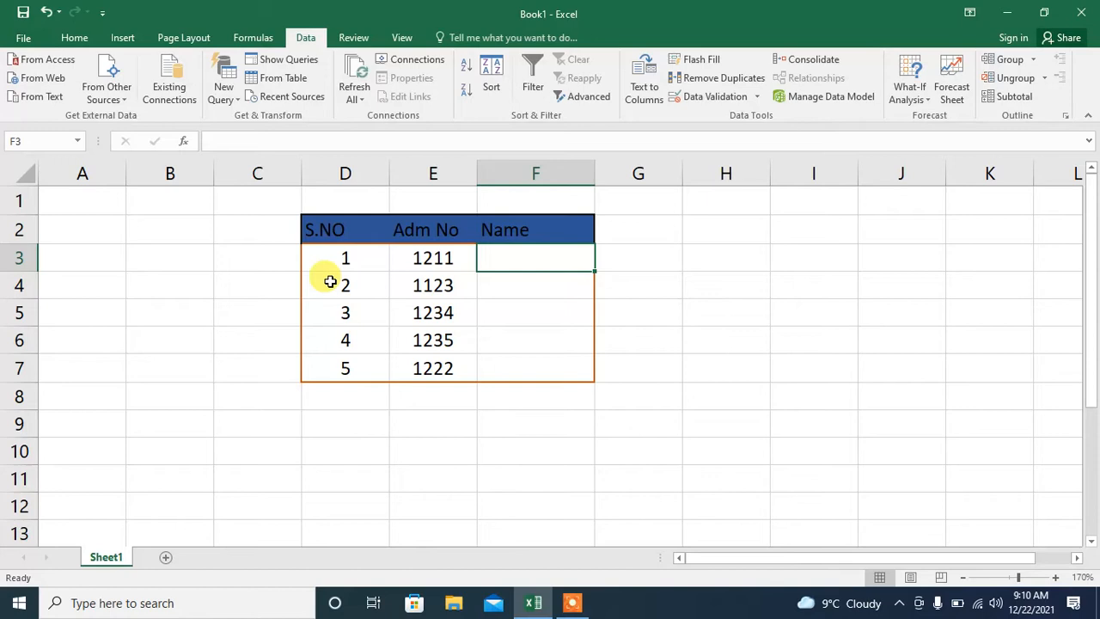
mouse_move(330, 267)
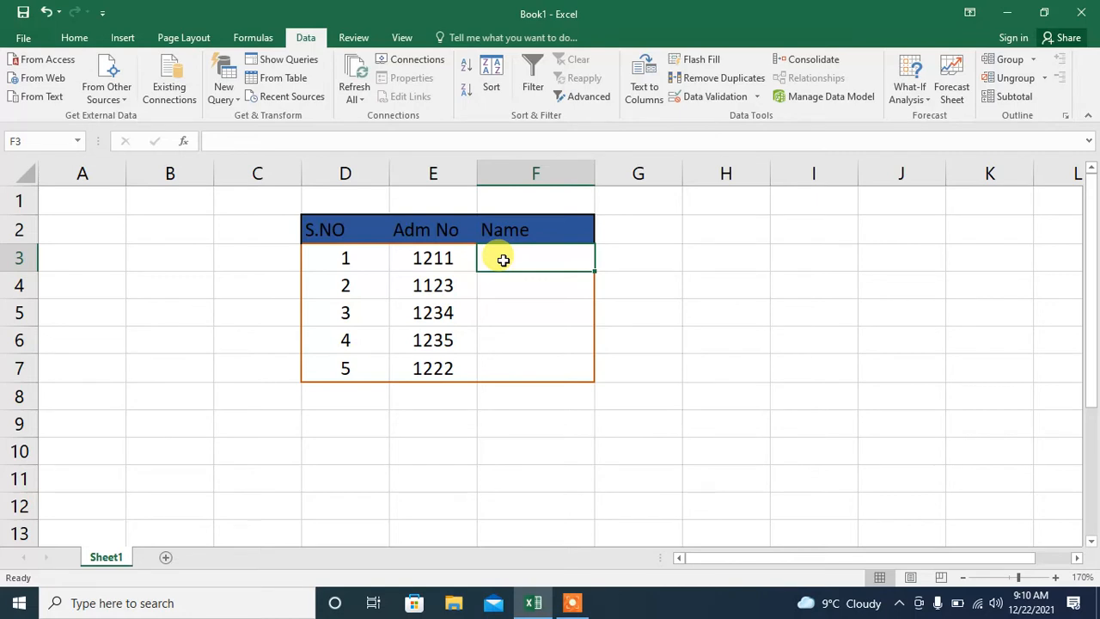
Select the empty Name cells F3:F7 as the range for the entry rule
drag(537, 258, 536, 285)
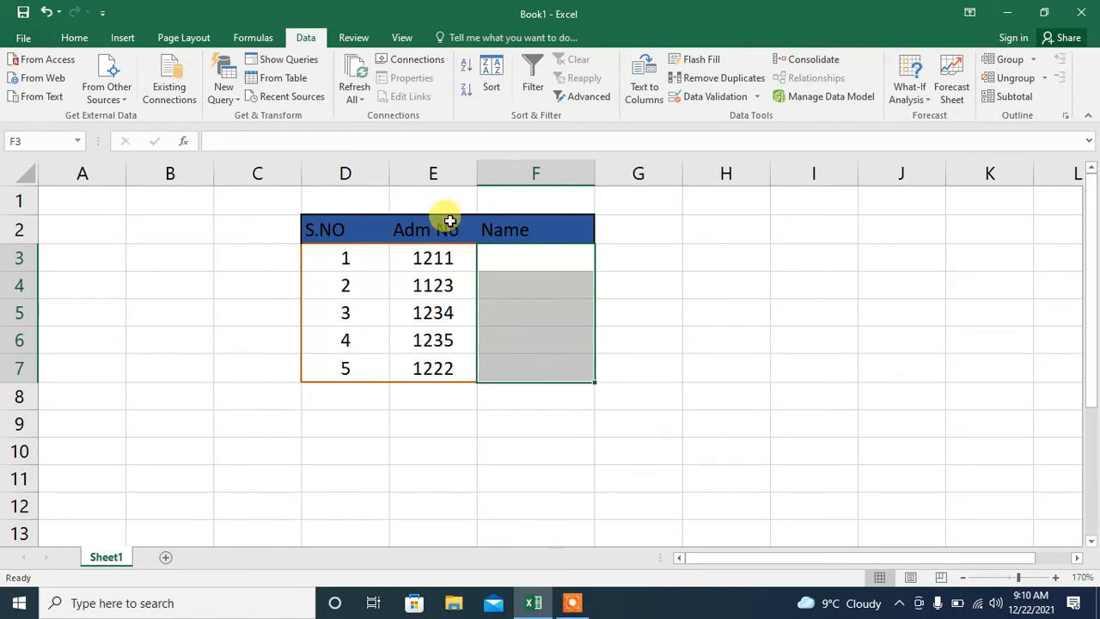
mouse_move(306, 38)
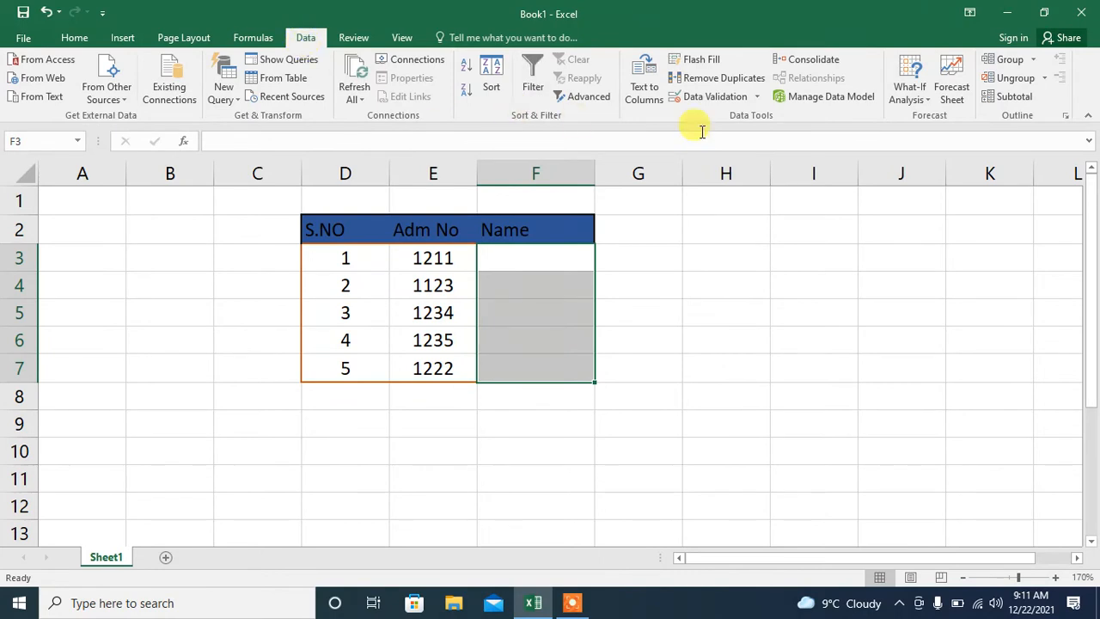
mouse_move(712, 97)
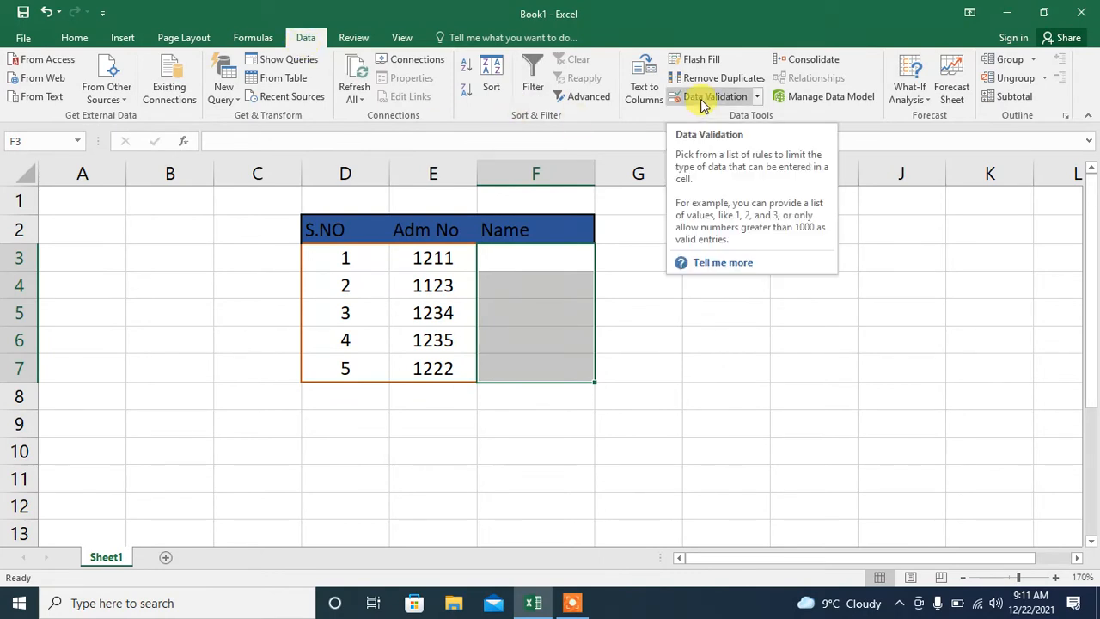
Add a Data Validation input message titled 'Note' reading 'Enter text in lower case' to F3:F7
click(708, 96)
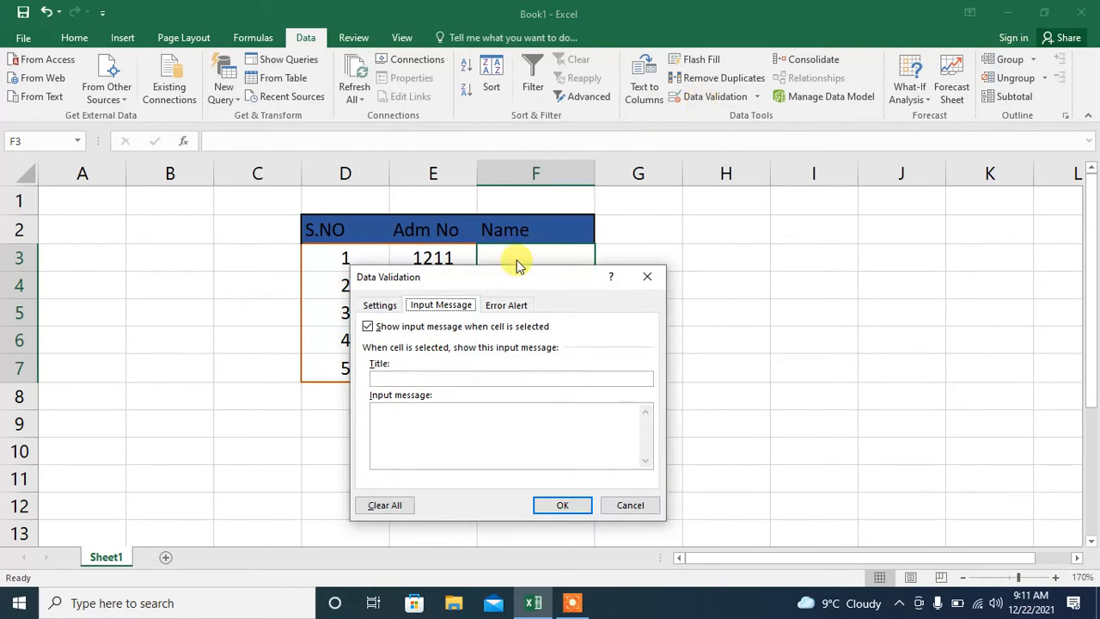
click(378, 305)
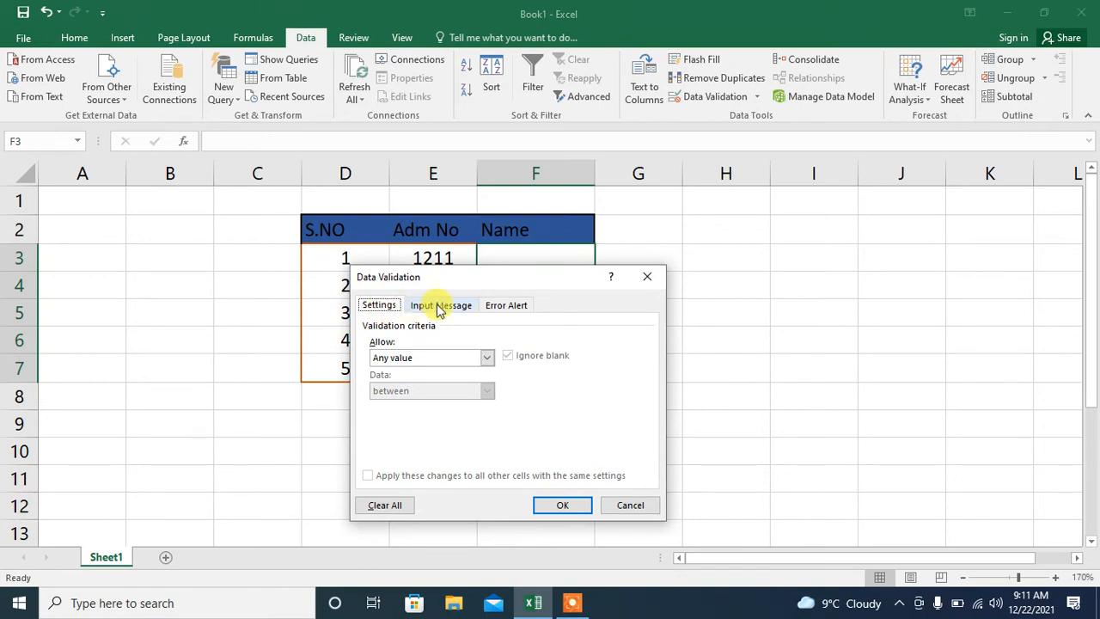
click(440, 305)
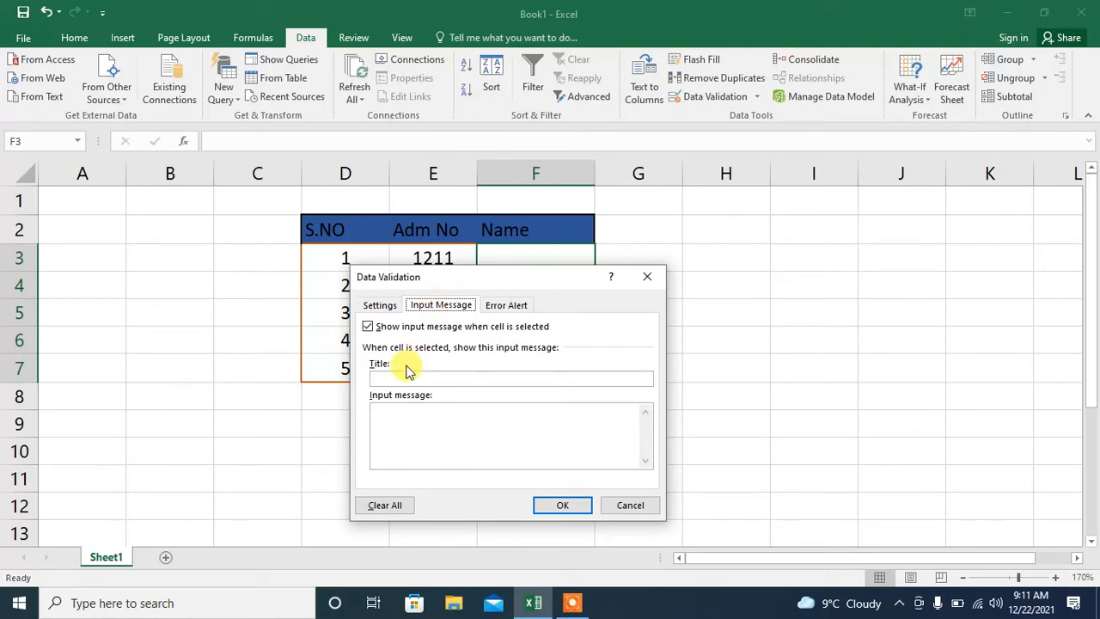
click(511, 378)
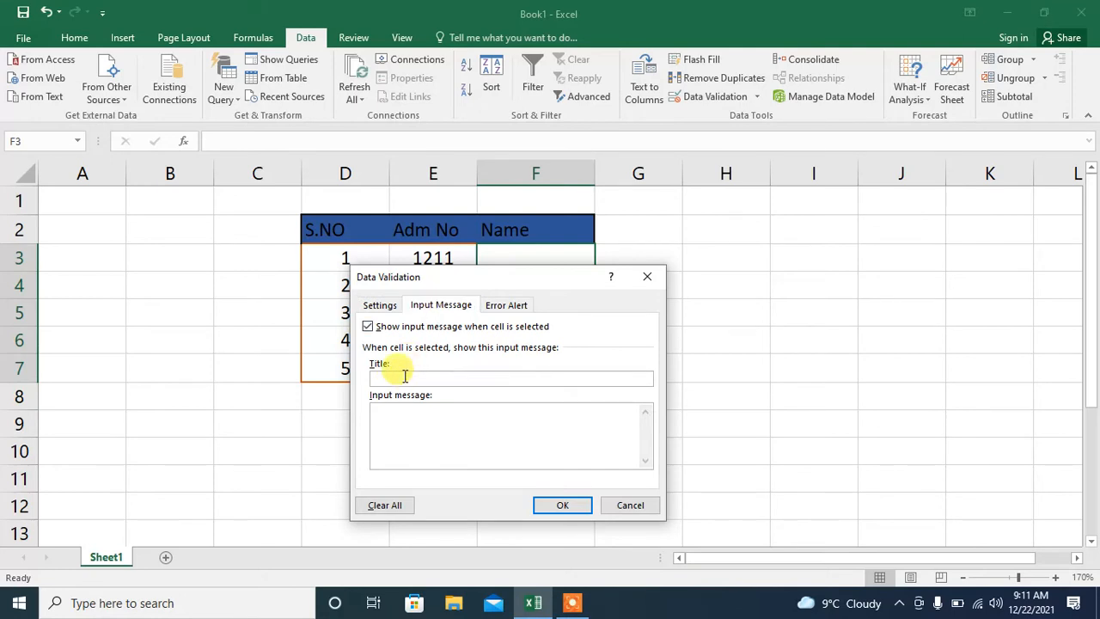
text(Note)
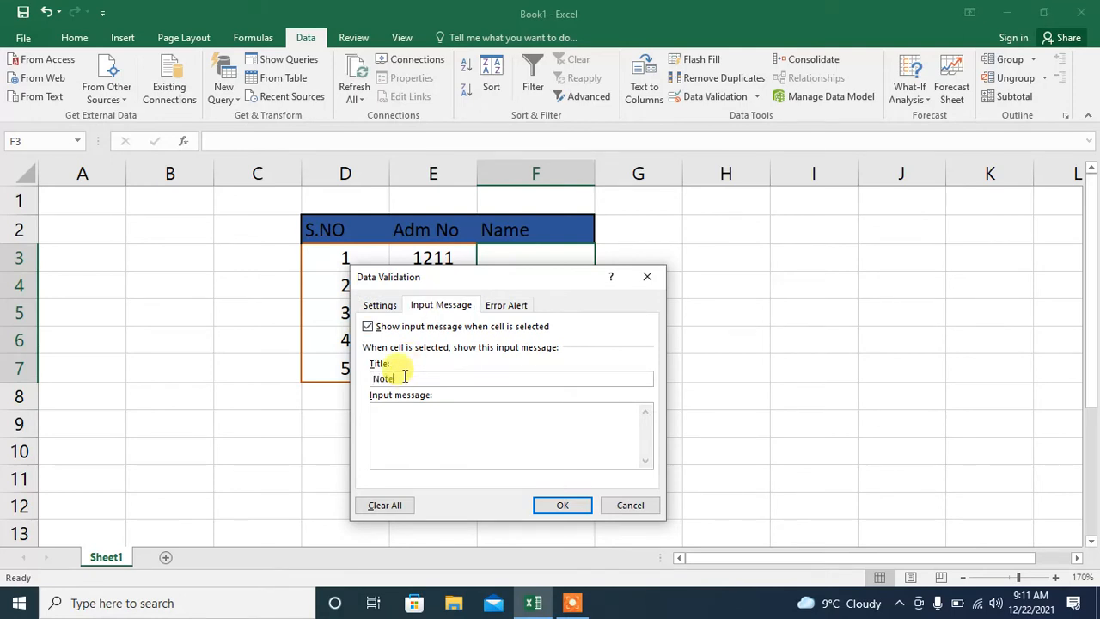
click(389, 427)
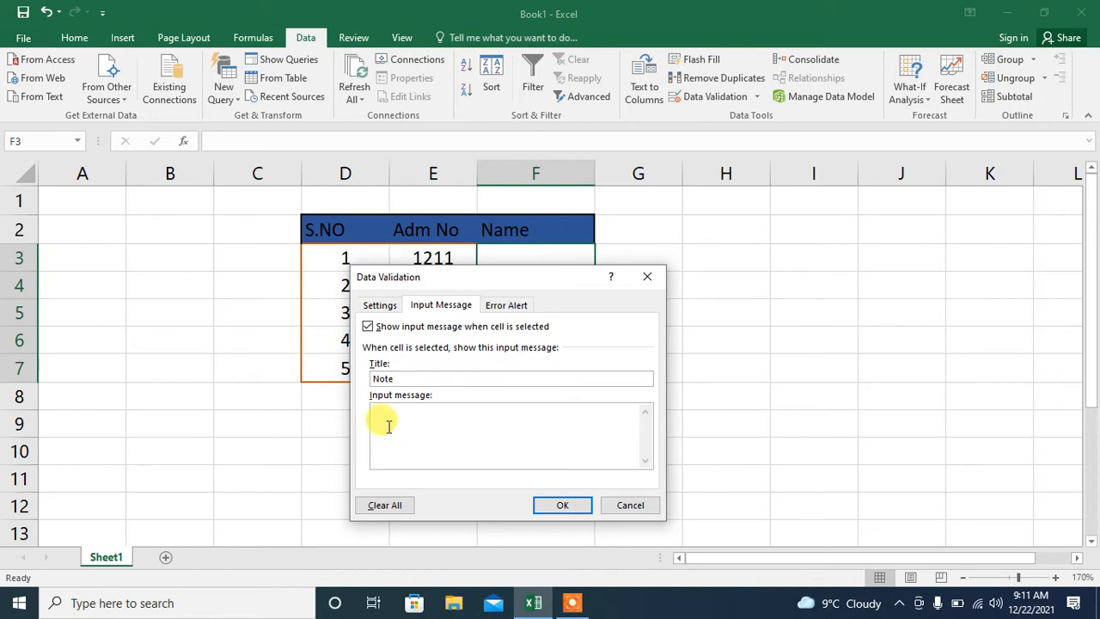
text(E)
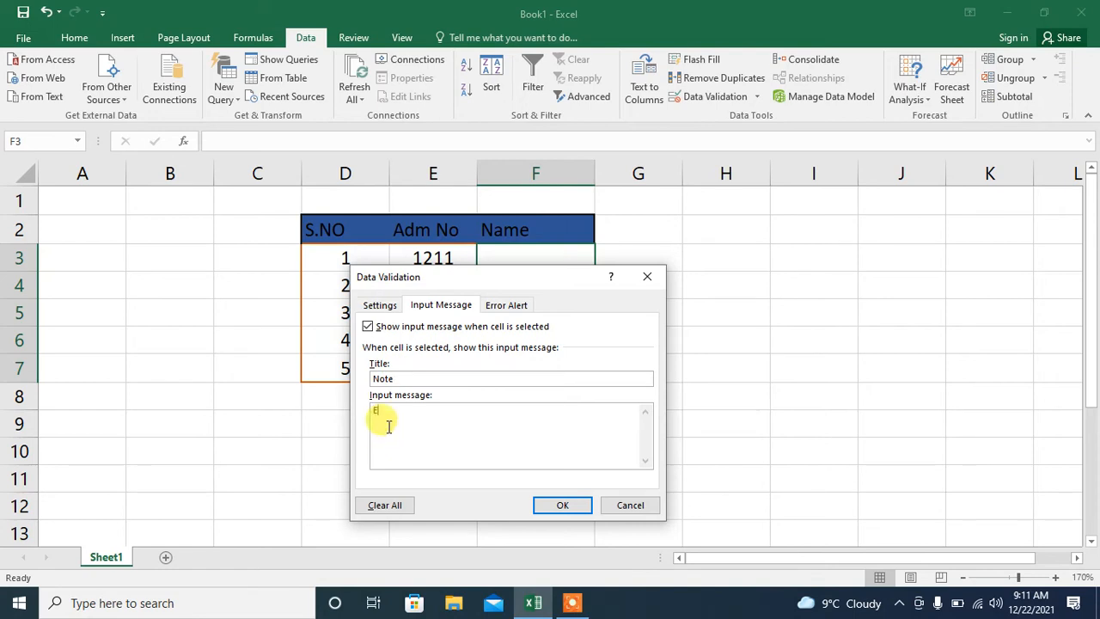
text(nter)
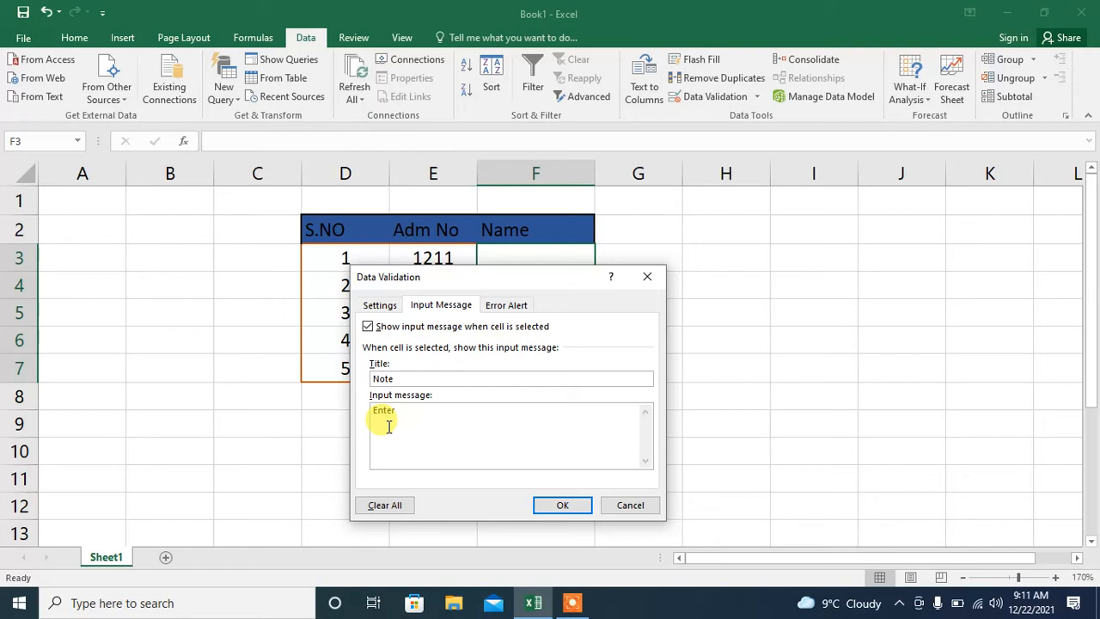
text(text in)
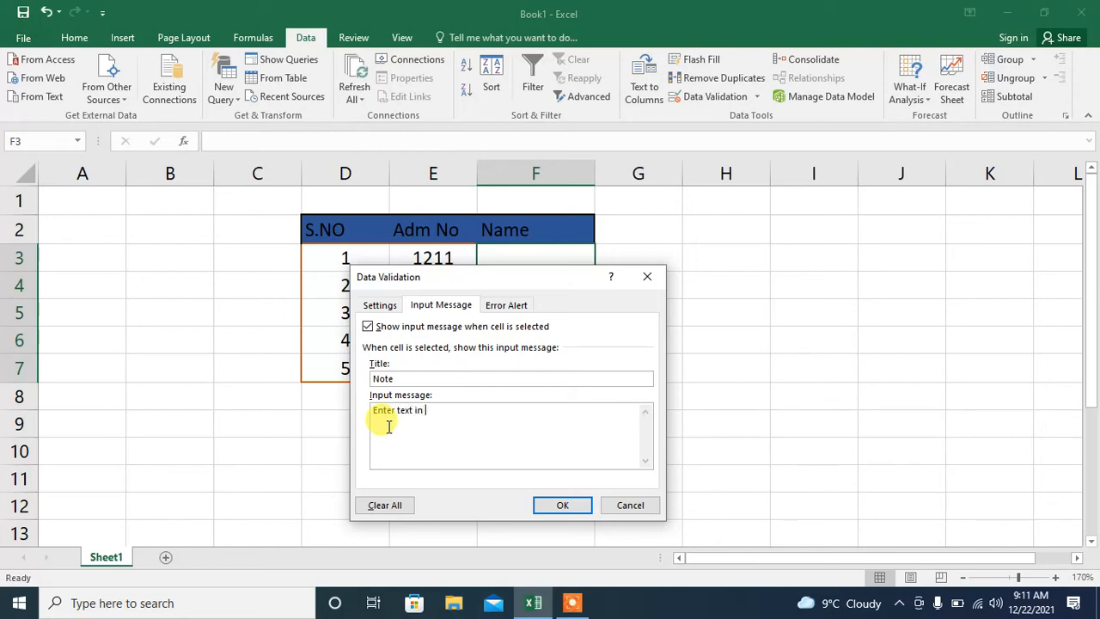
text(lower)
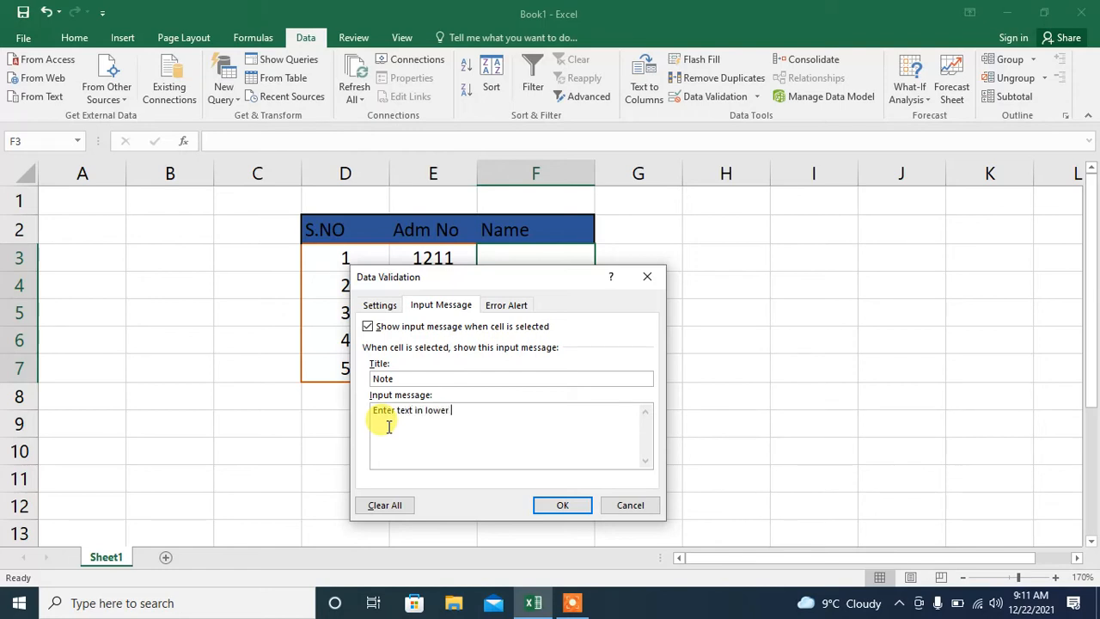
text(case)
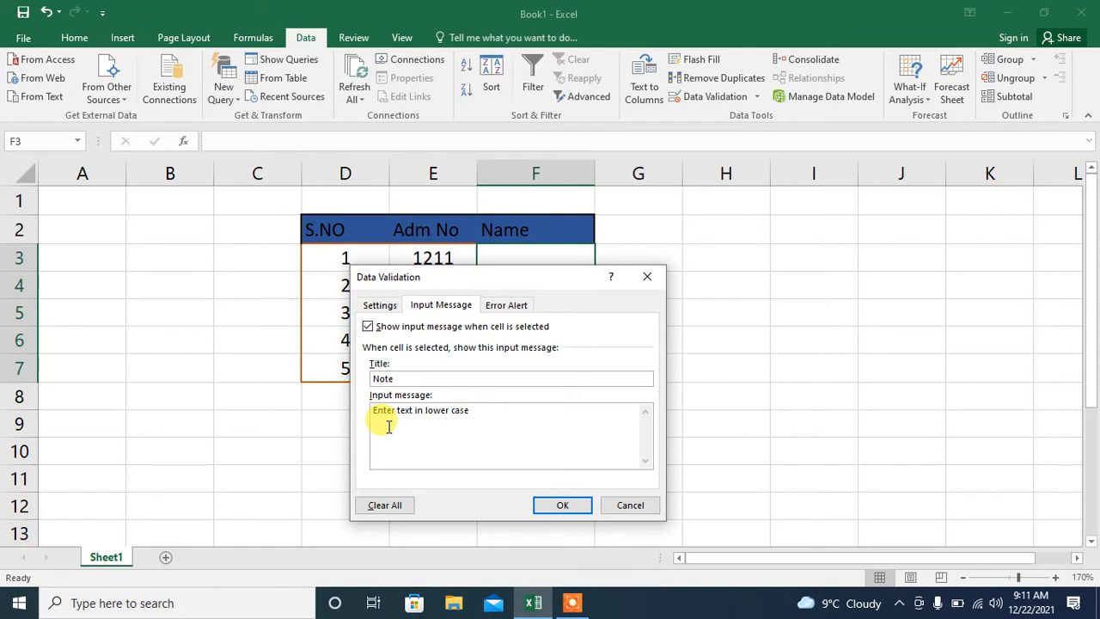
click(562, 506)
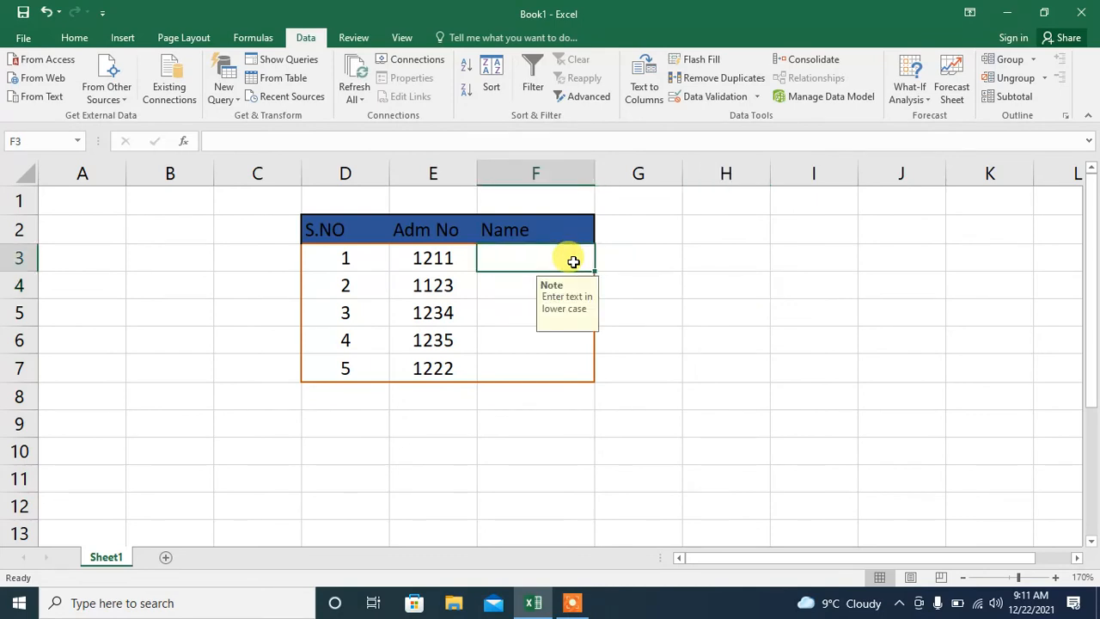
mouse_move(564, 317)
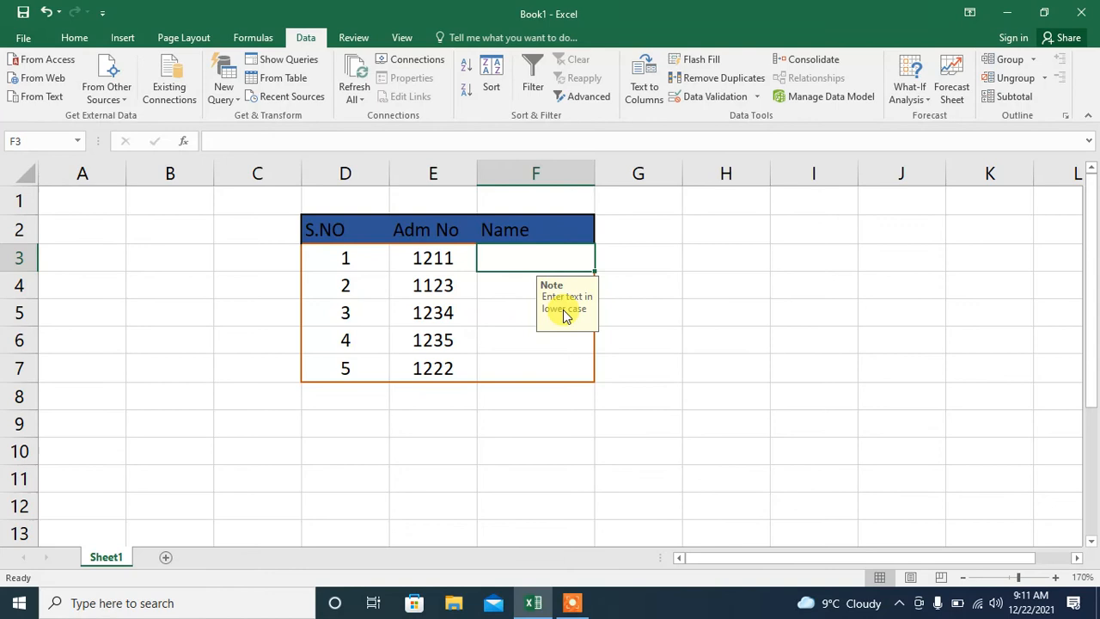
click(536, 313)
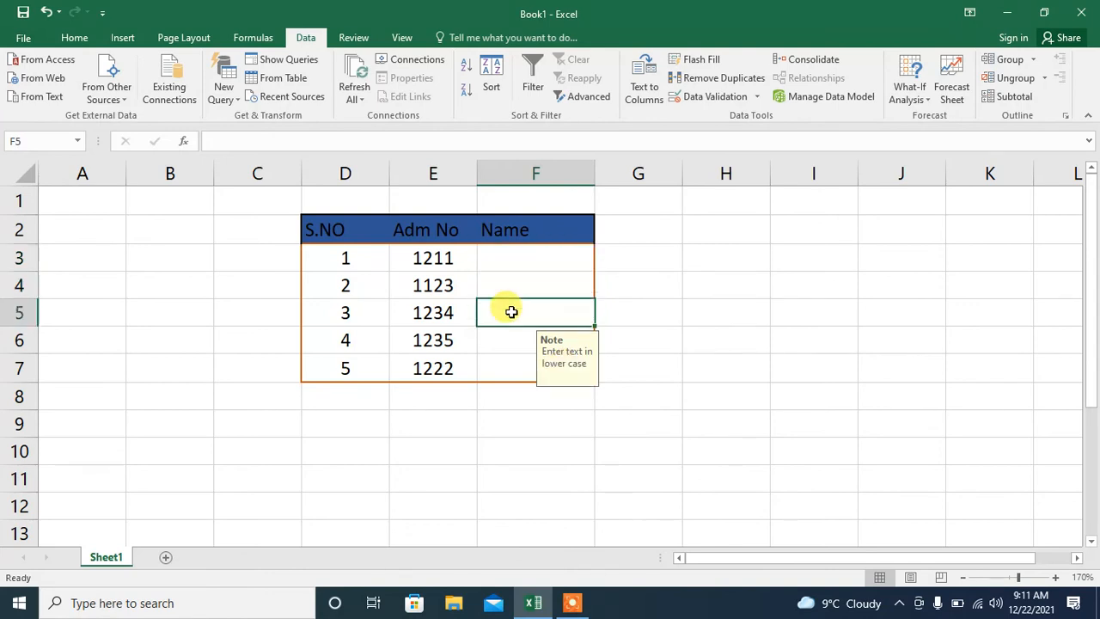
click(537, 340)
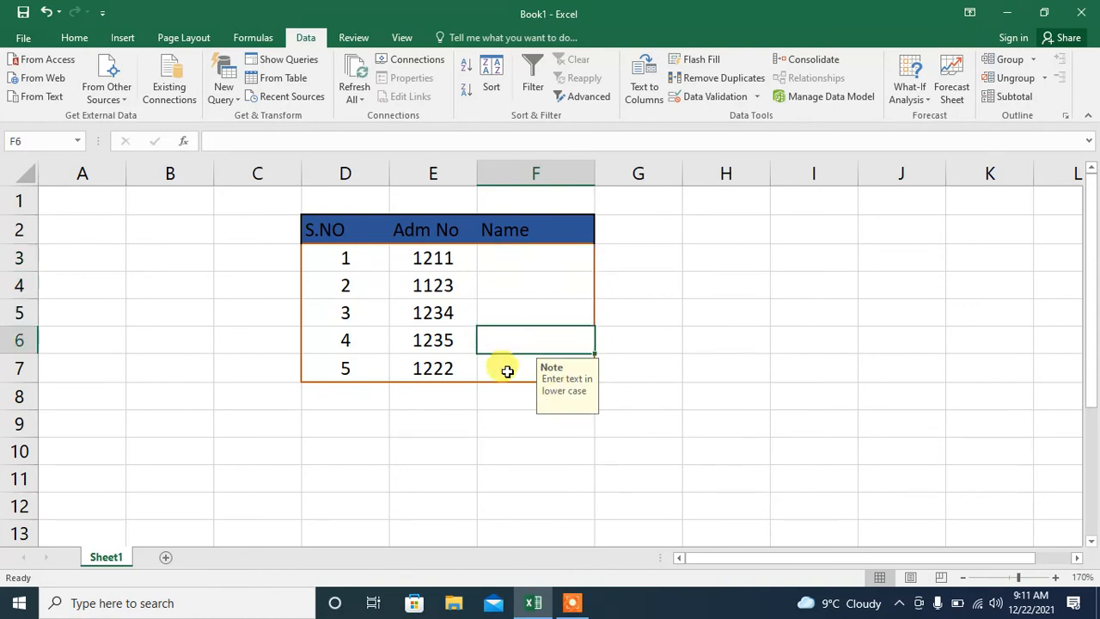
click(537, 368)
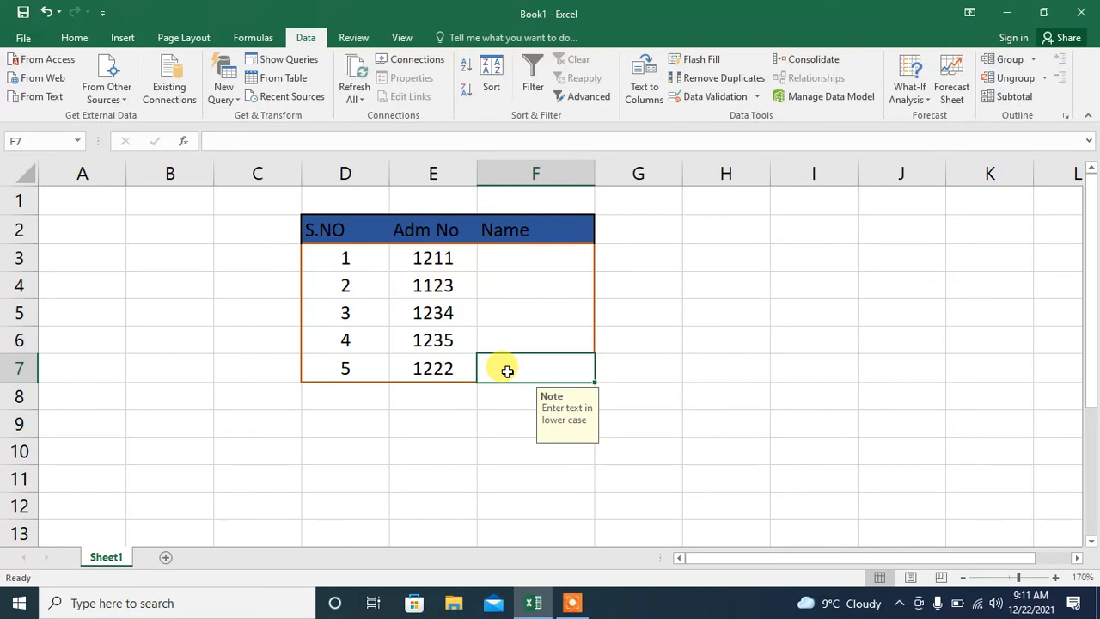